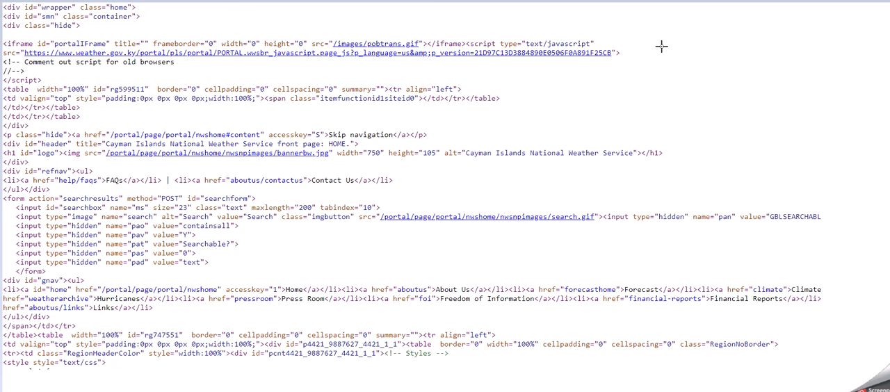
mouse_move(666, 48)
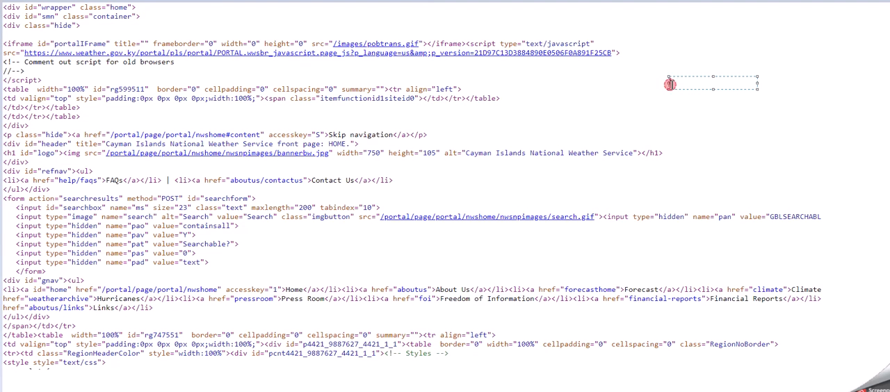
text(hyper)
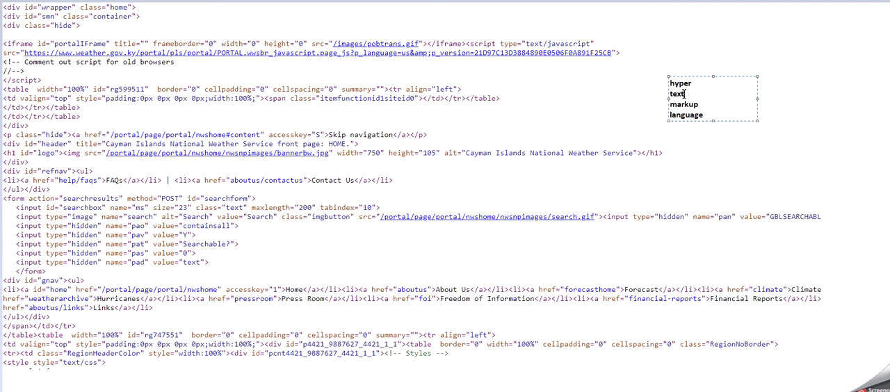
text(SCRIPTING)
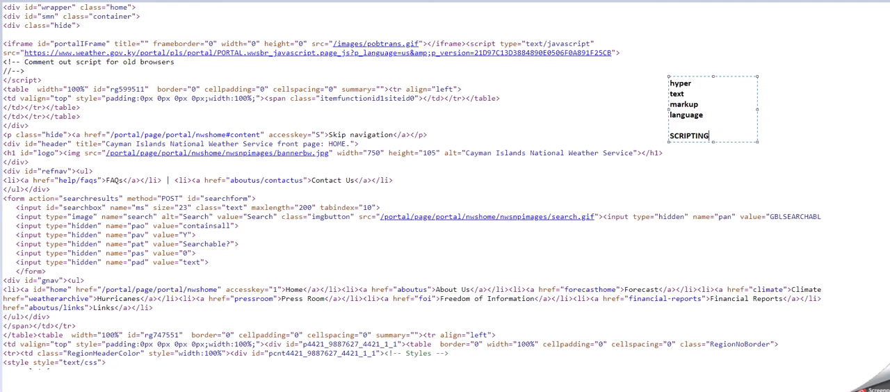
text(language)
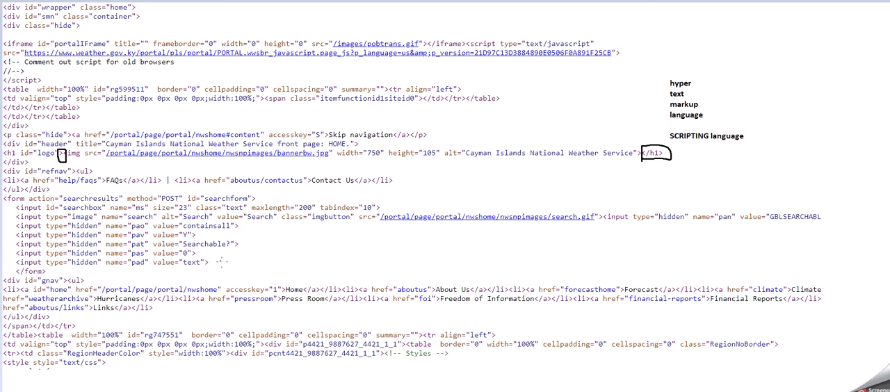
mouse_move(236, 256)
text(tags)
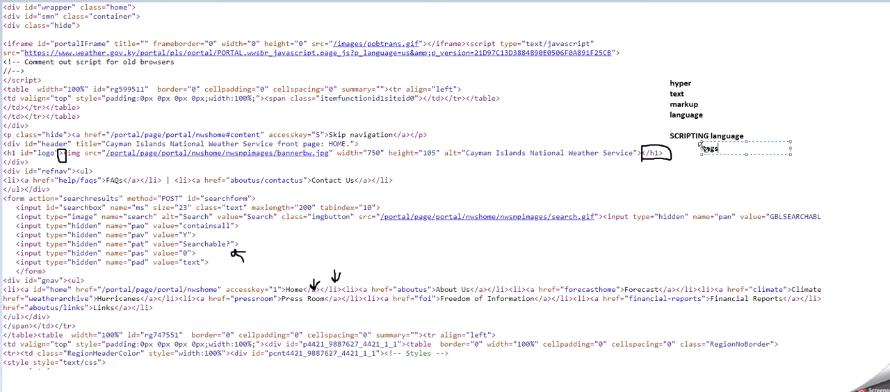
text(which give the scr)
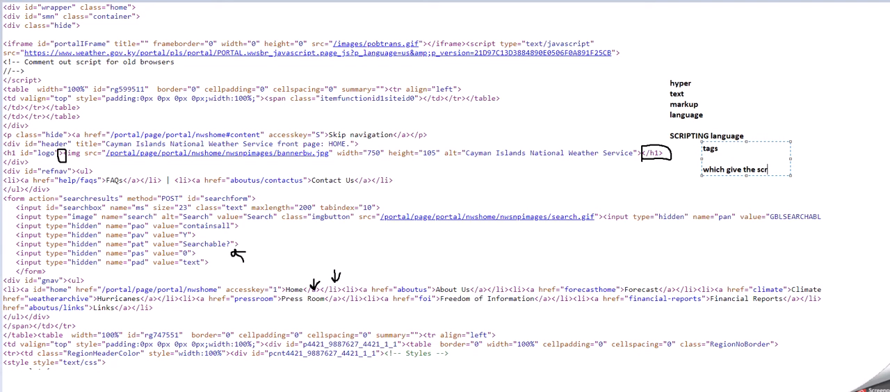
text(structure o)
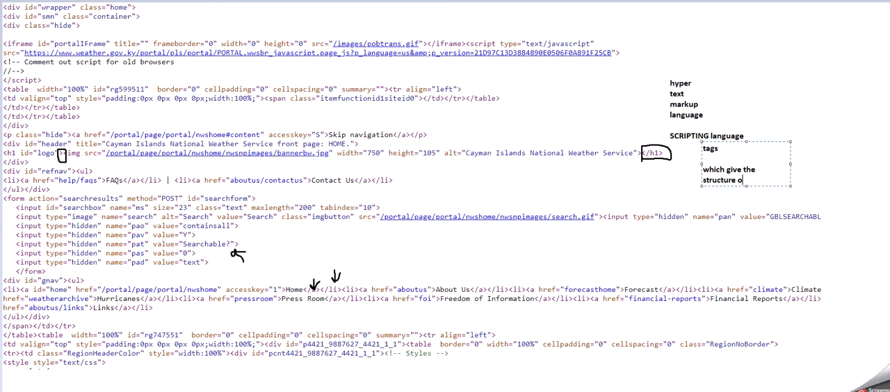